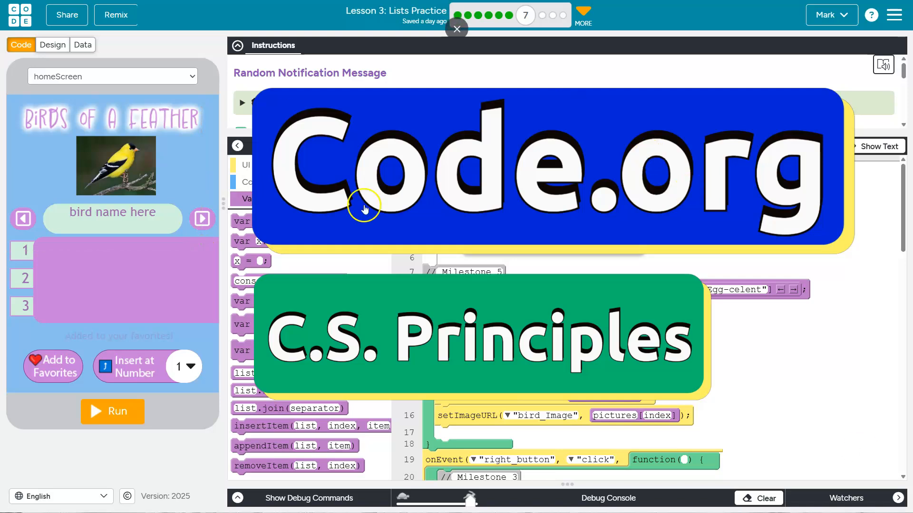
Step: Expand 'Analyzing User Stories', dismiss the project tip, and reveal the Milestone 6 tasks
left_click(456, 28)
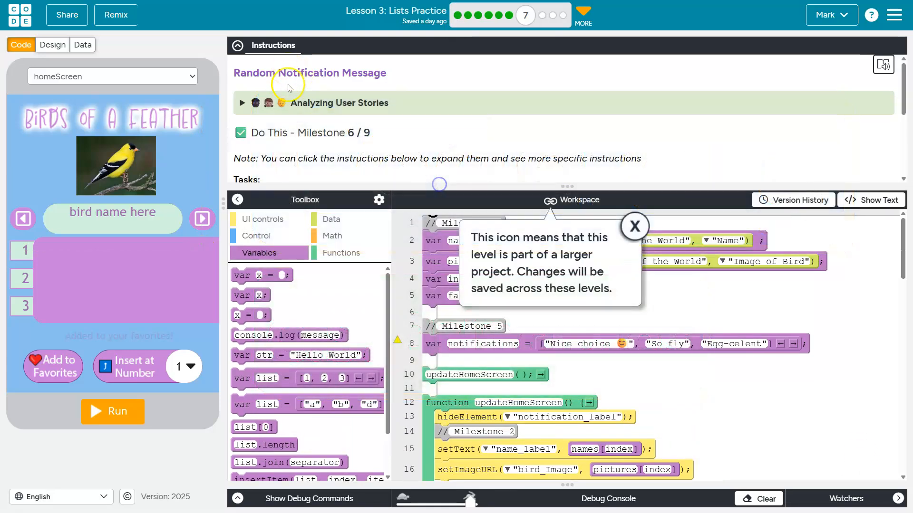
left_click(339, 102)
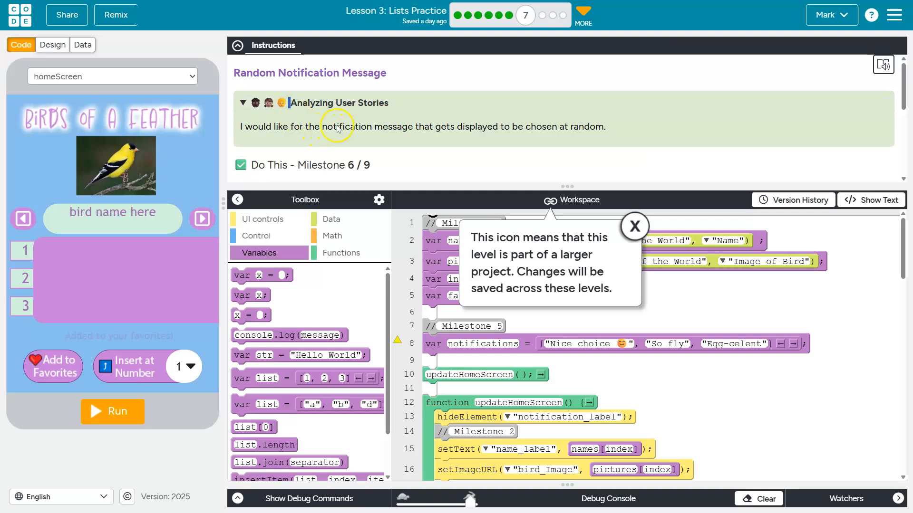
mouse_move(460, 139)
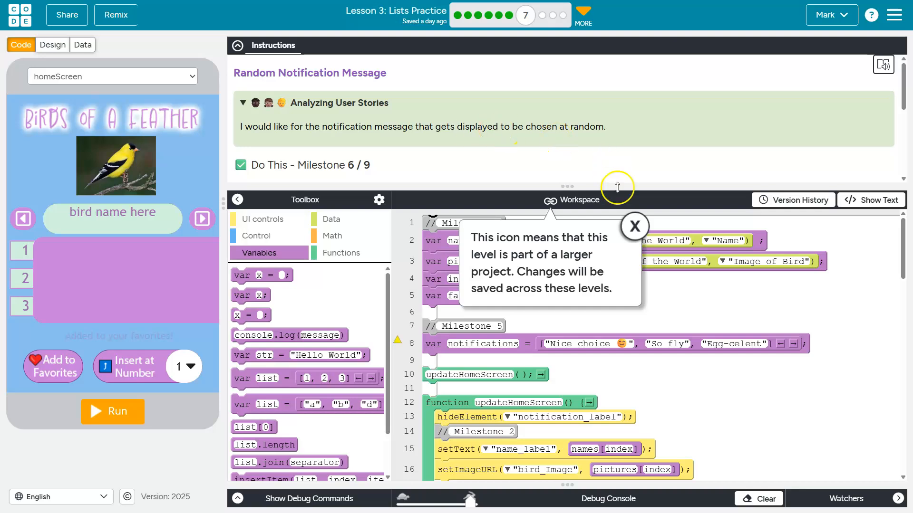
left_click(634, 226)
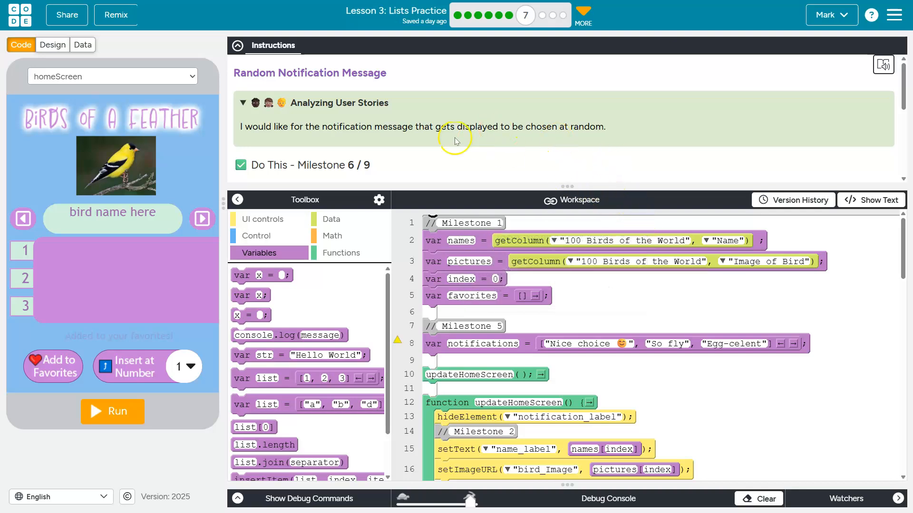
scroll("down", 3)
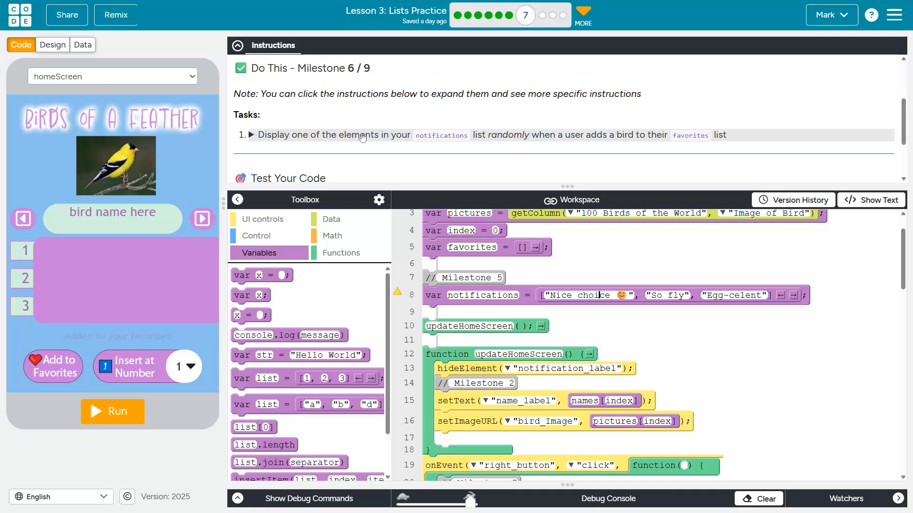
Step: Expand the random-notification task hints and review the empty updateNotification function
left_click(251, 134)
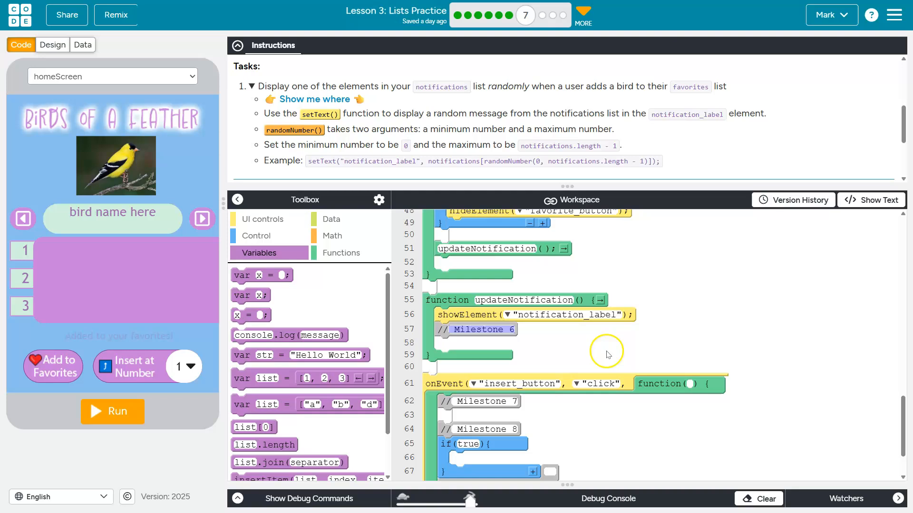
mouse_move(511, 316)
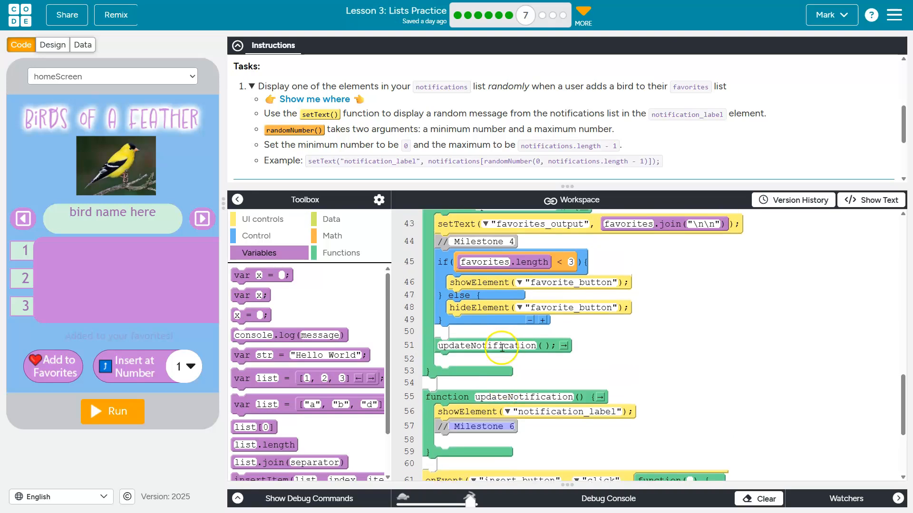
scroll("up", 3)
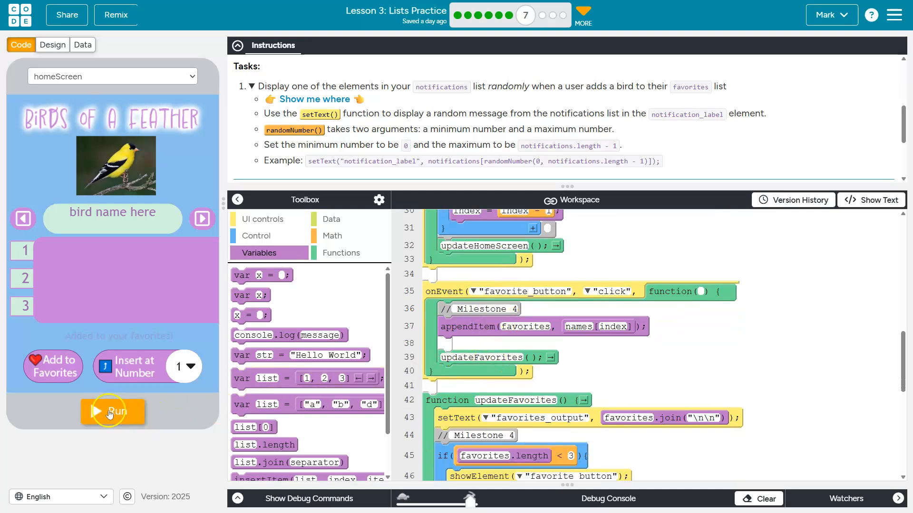
Step: Run the bird app and favorite the American Purple Gallinule to see 'Added to your favorites!'
left_click(112, 412)
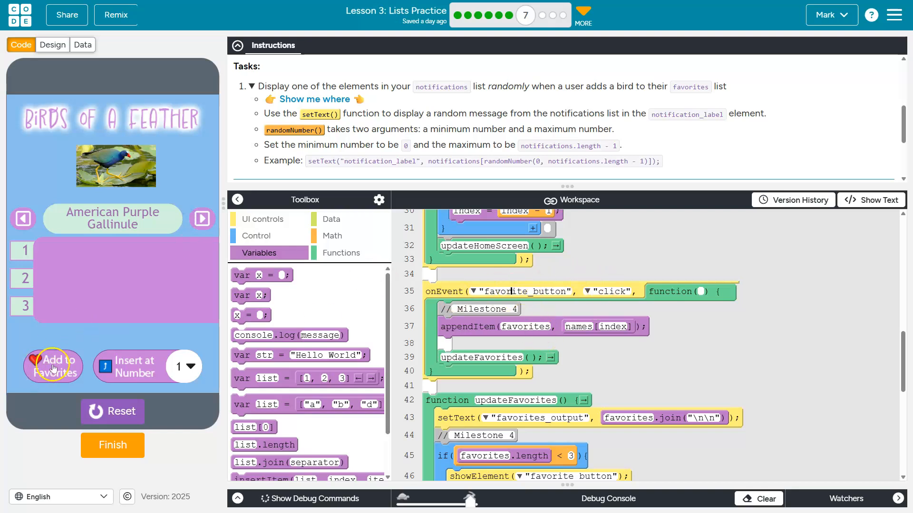
left_click(52, 365)
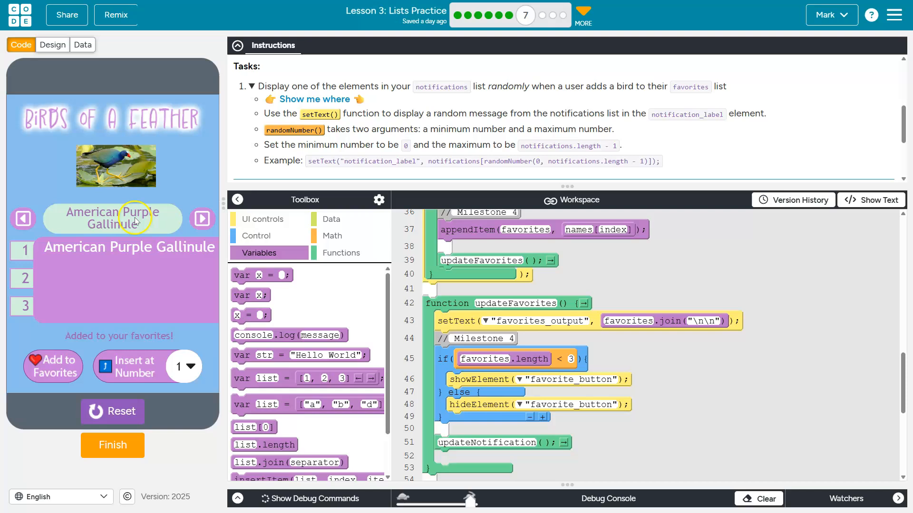
mouse_move(472, 259)
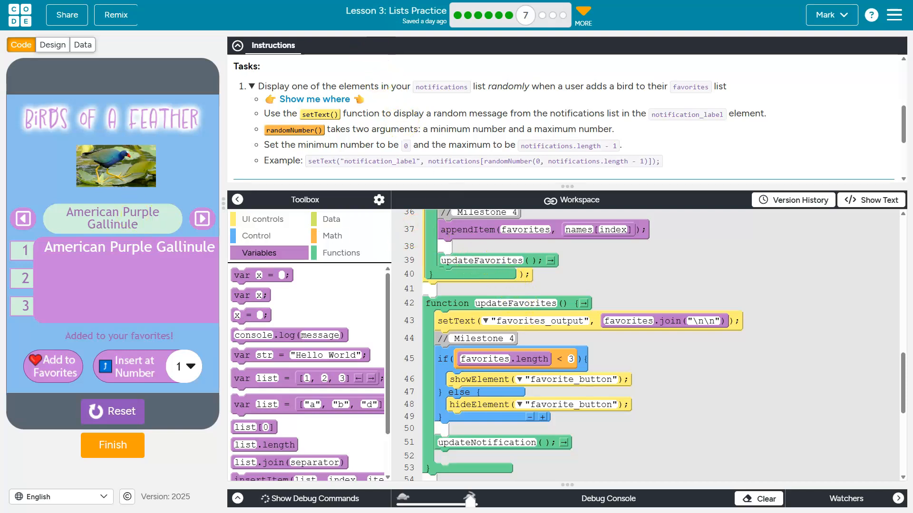
left_click_drag(408, 233, 447, 302)
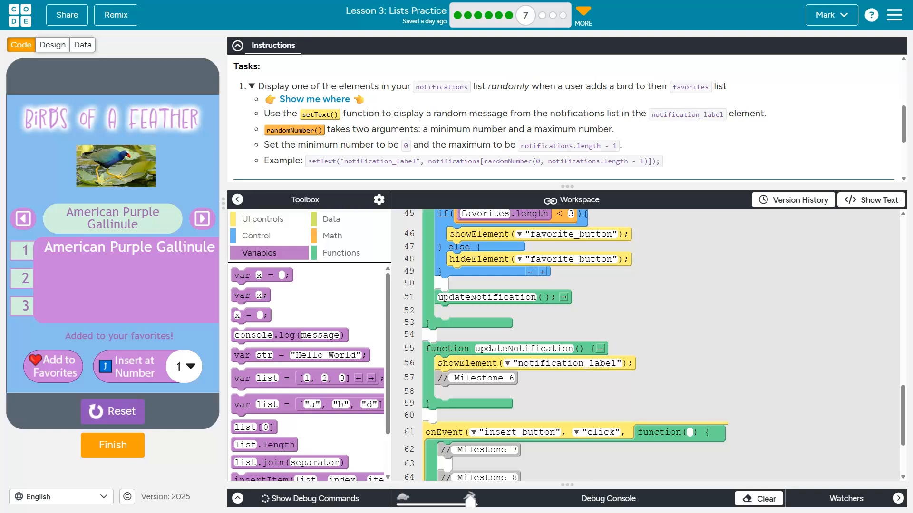
mouse_move(263, 355)
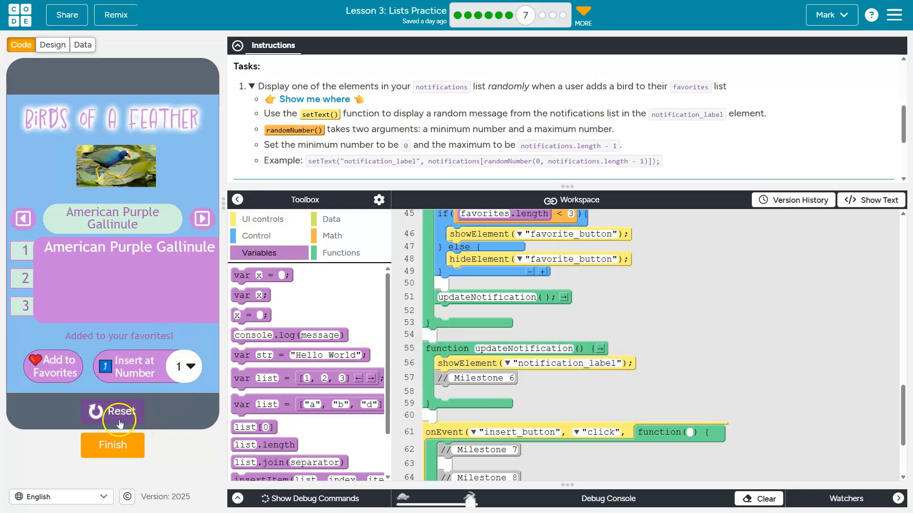
Step: Reset the app and confirm in Design mode that the message label's id is notification_label
left_click(112, 412)
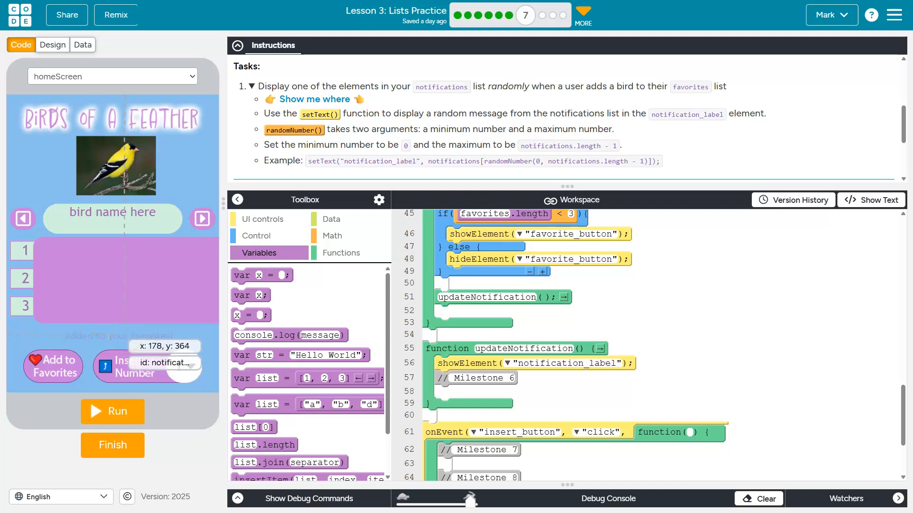
left_click(52, 45)
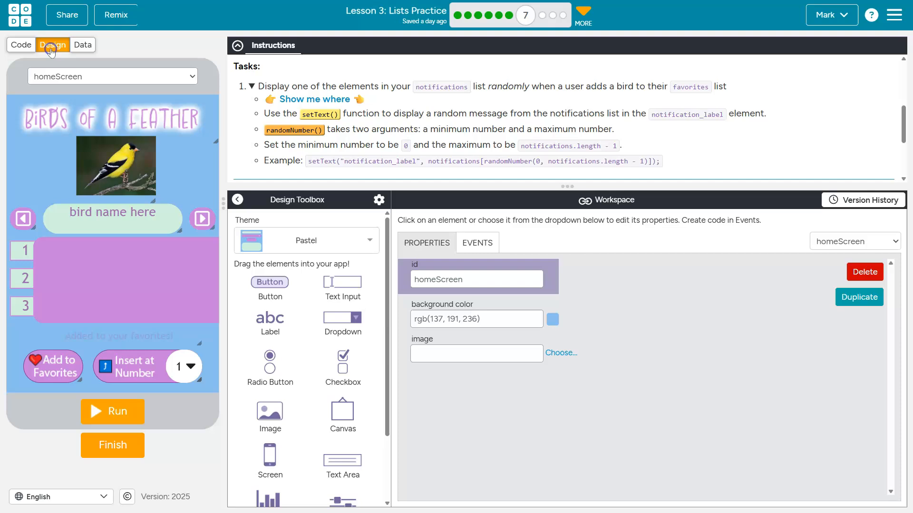
left_click(112, 337)
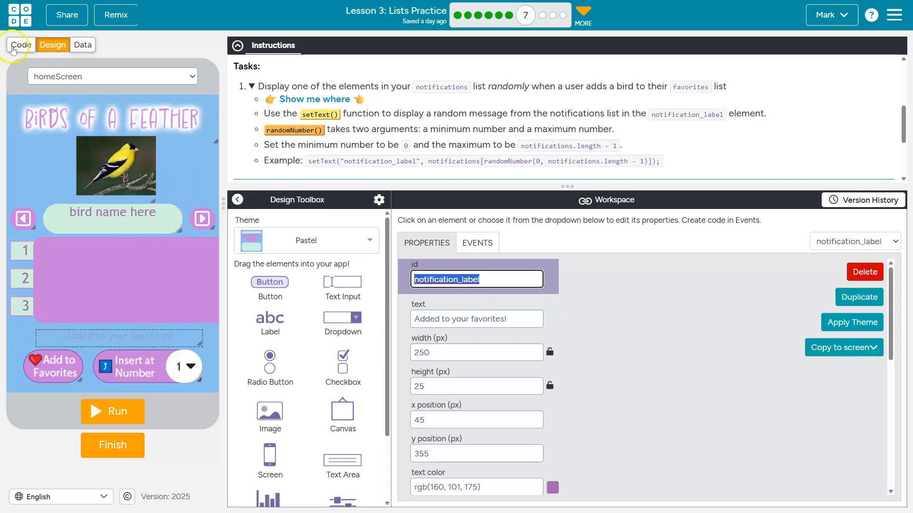
left_click(20, 45)
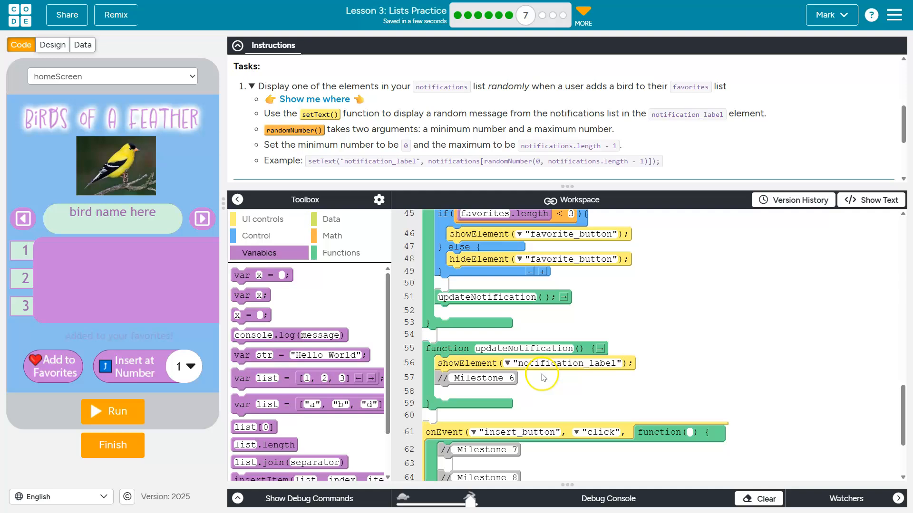
Step: Add a setText on notification_label inside updateNotification and clear its placeholder text
left_click(264, 219)
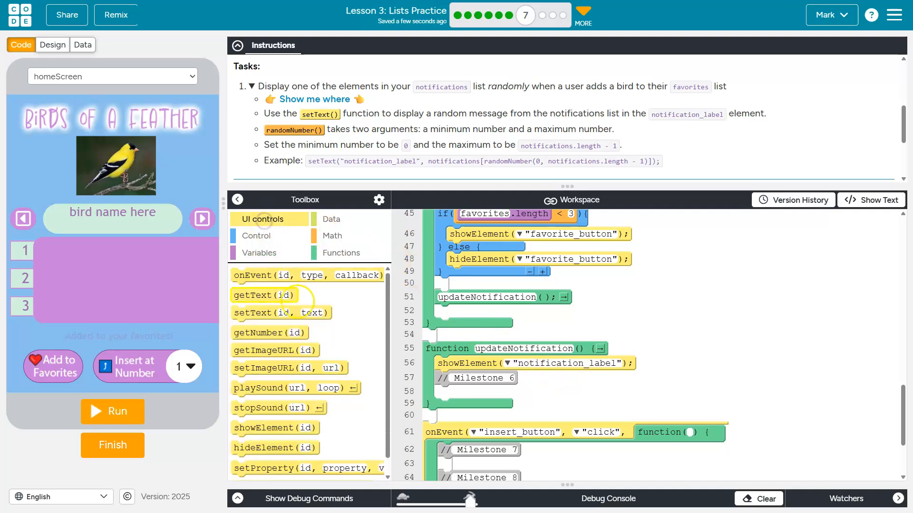
scroll("down", 3)
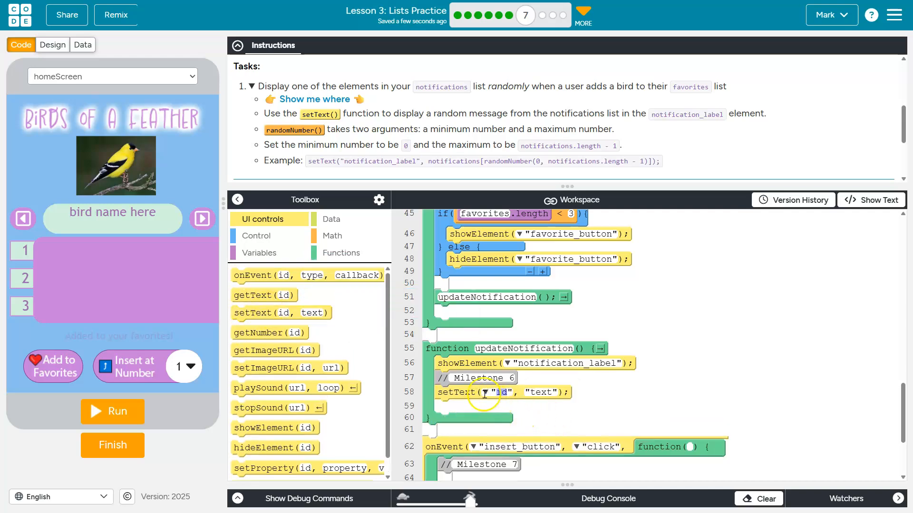
left_click(487, 392)
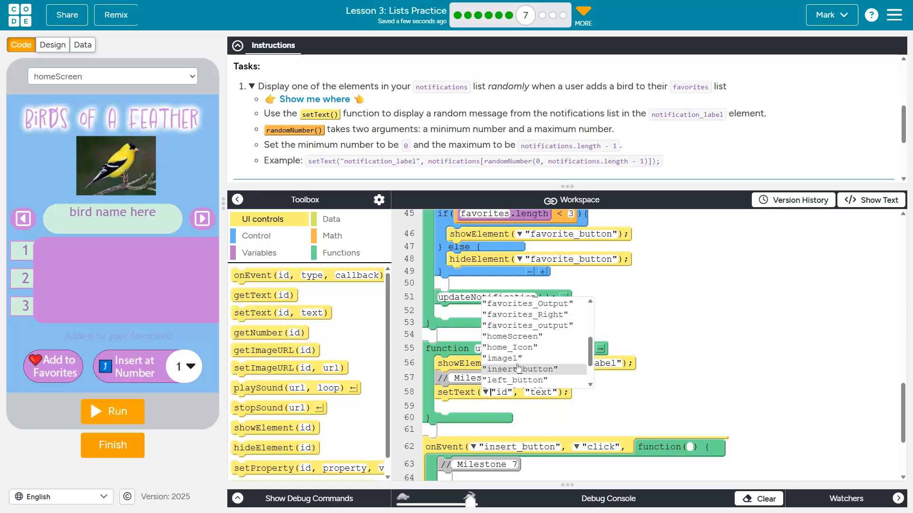
left_click(522, 363)
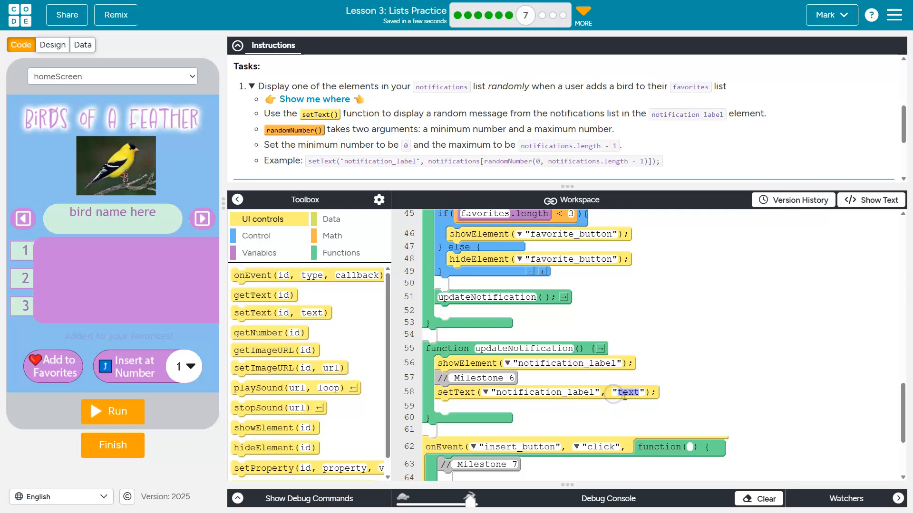
left_click(628, 391)
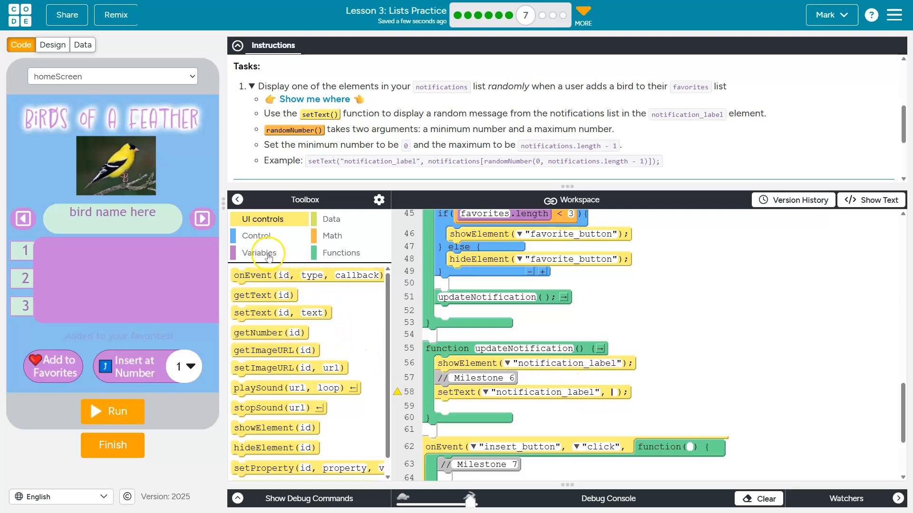
Step: Make line 58's setText message the notifications list item at index 1
left_click(258, 253)
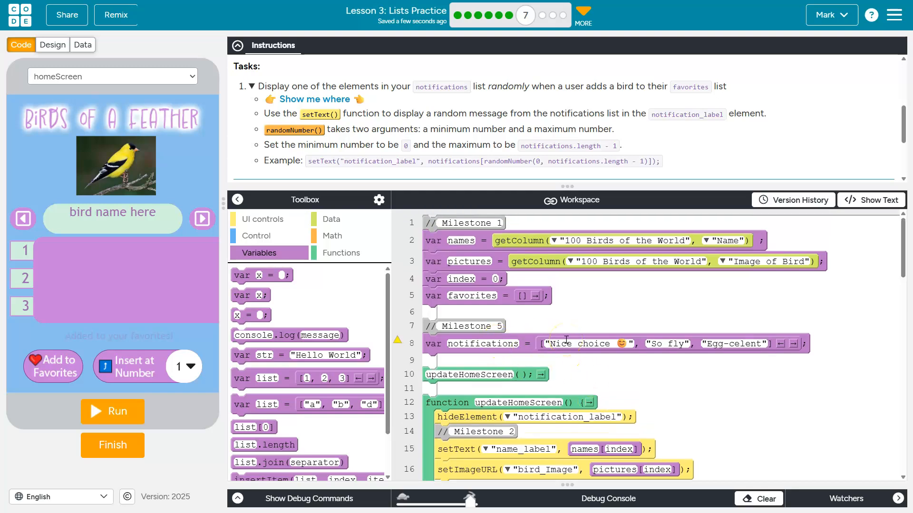
scroll("down", 3)
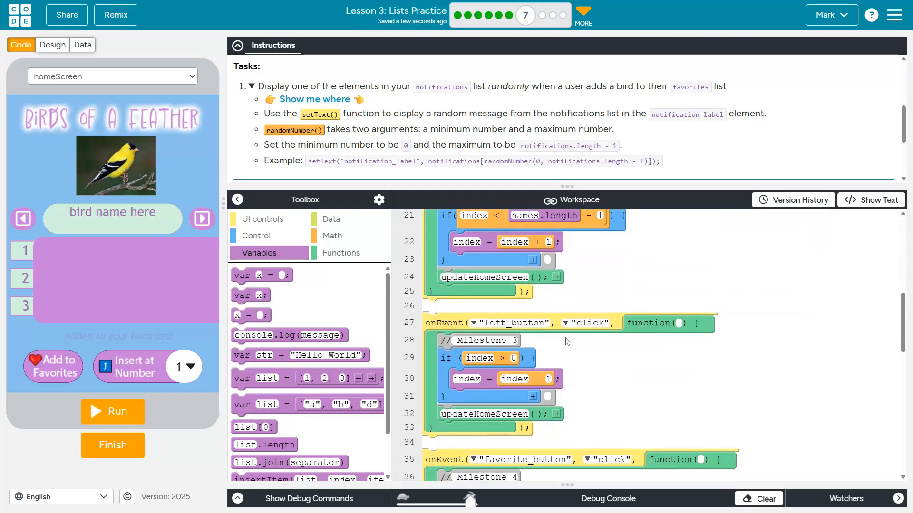
scroll("down", 3)
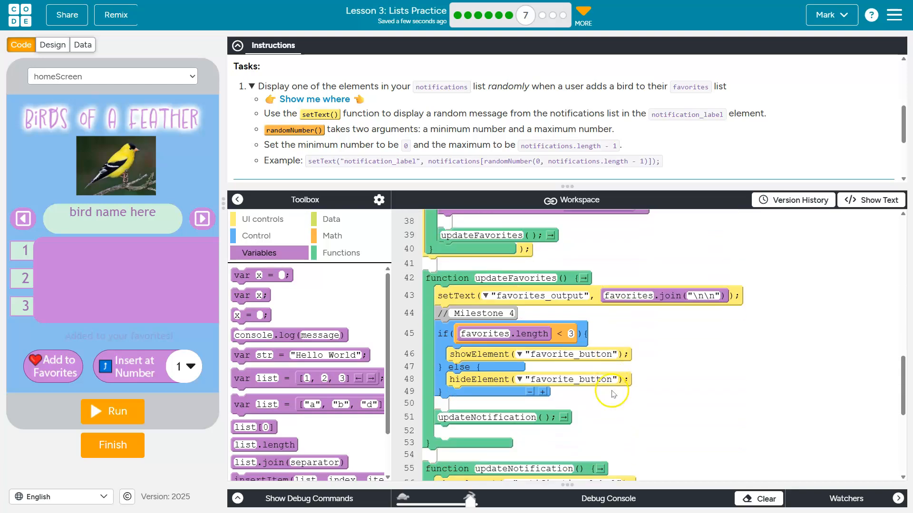
scroll("down", 3)
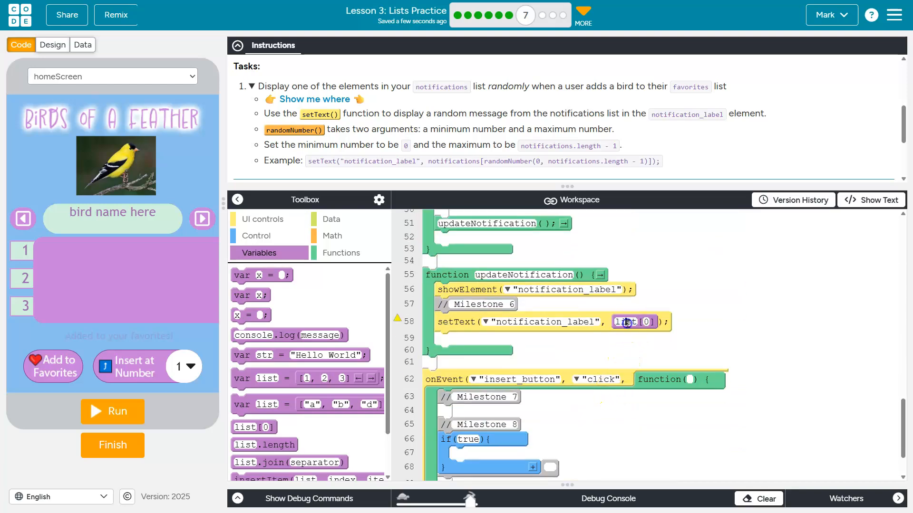
left_click(626, 322)
type("notification")
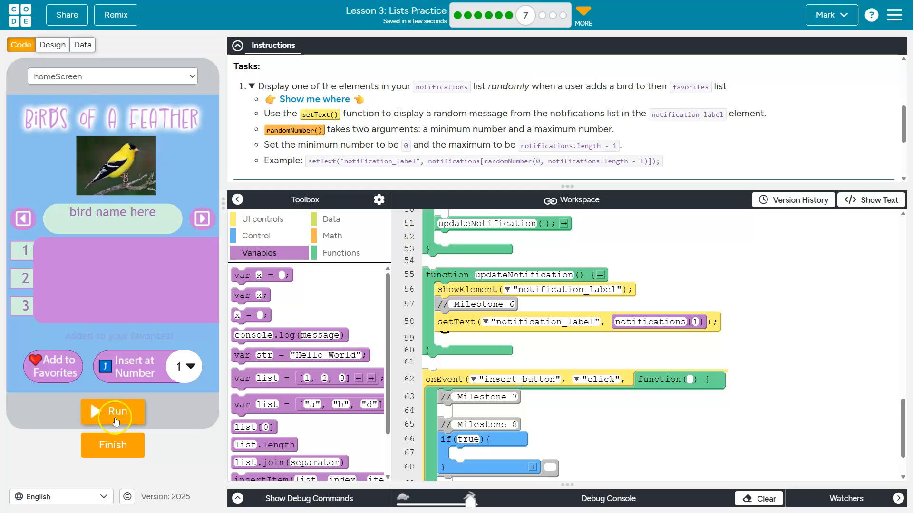
left_click(113, 412)
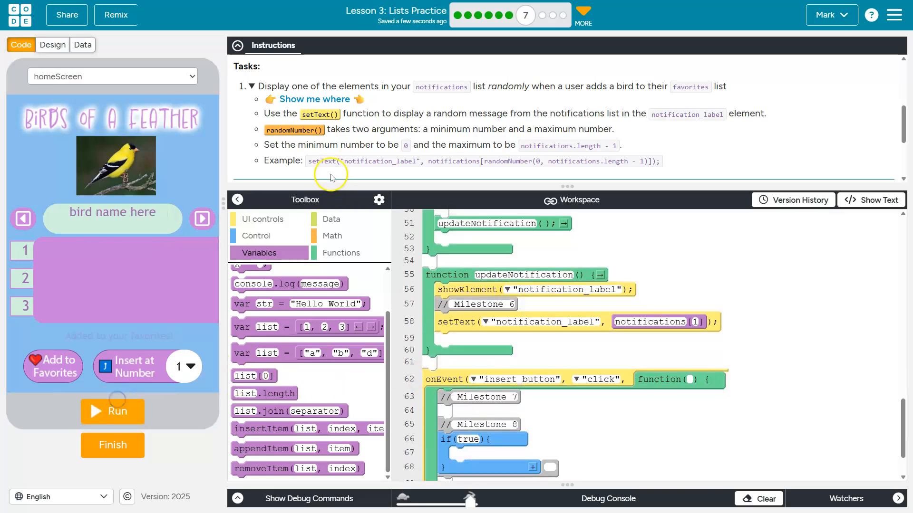
Step: Use randomNumber(0, 3) as the notifications index and favorite birds repeatedly to test the messages
left_click(331, 236)
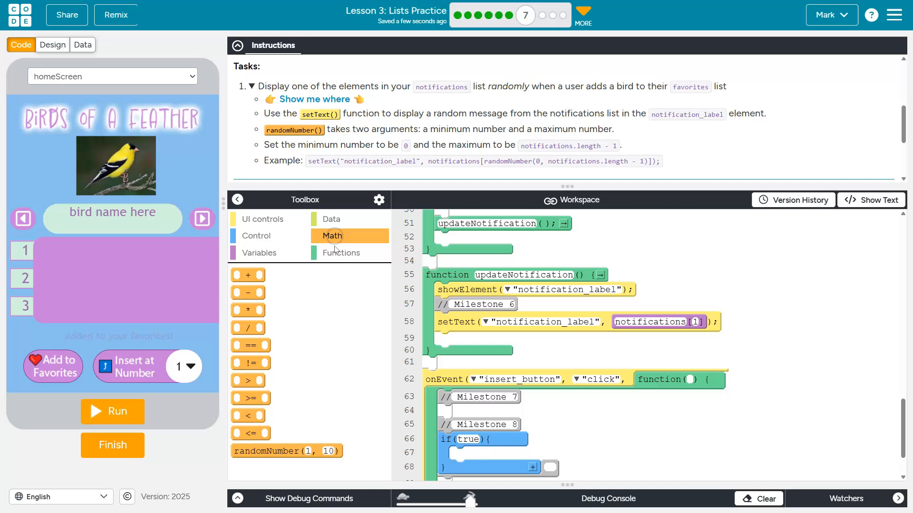
mouse_move(307, 437)
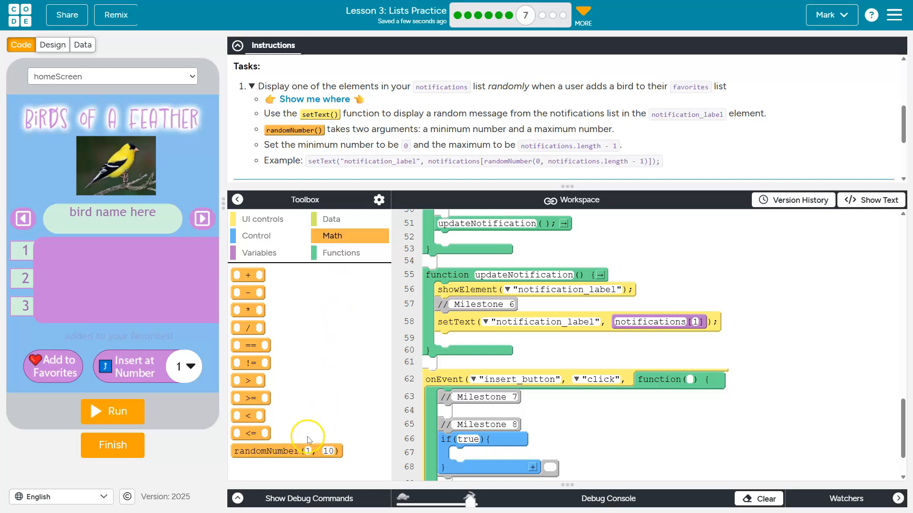
mouse_move(285, 451)
type("2")
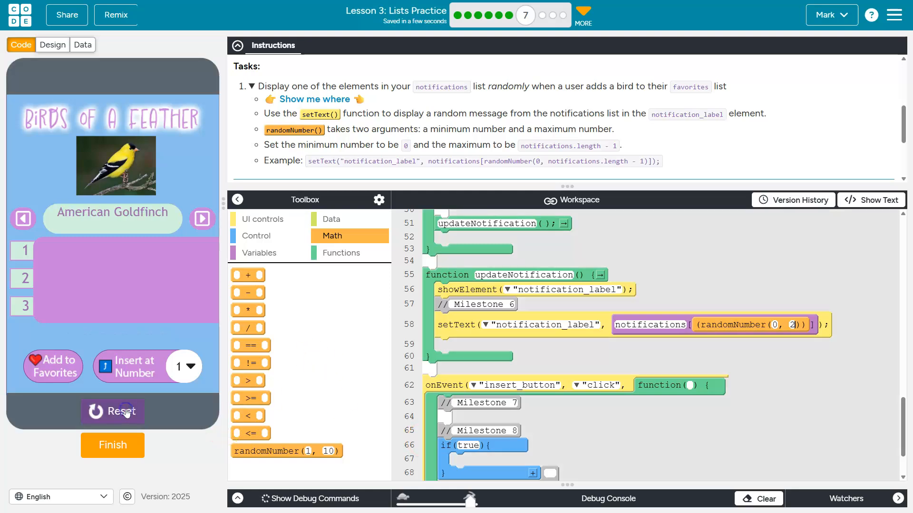
left_click(53, 366)
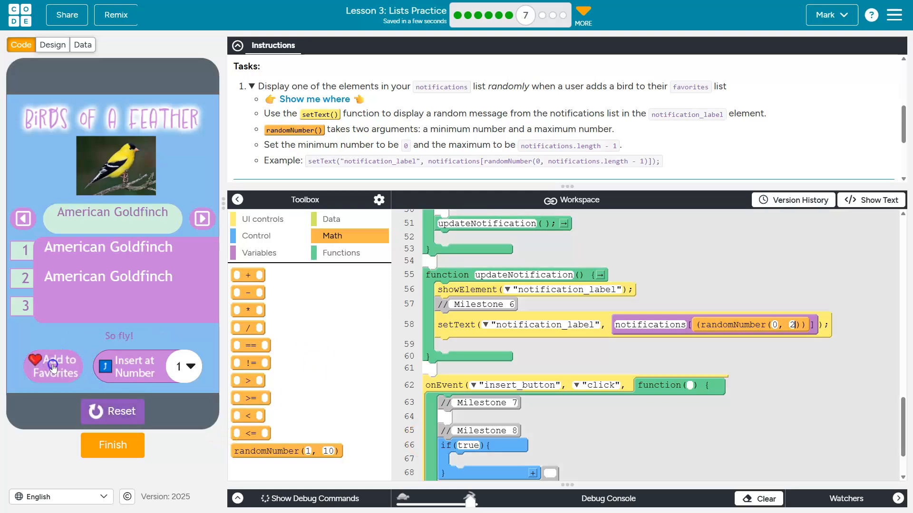
left_click(52, 365)
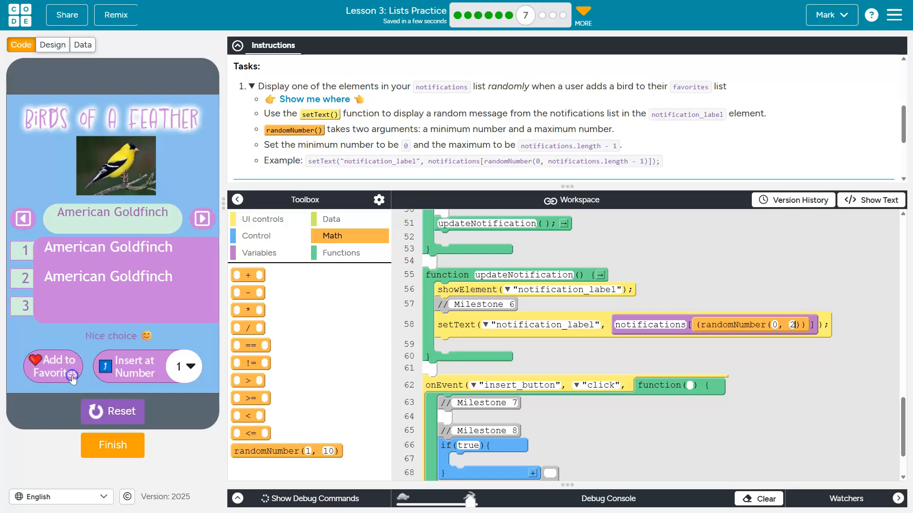
left_click(112, 412)
type("3")
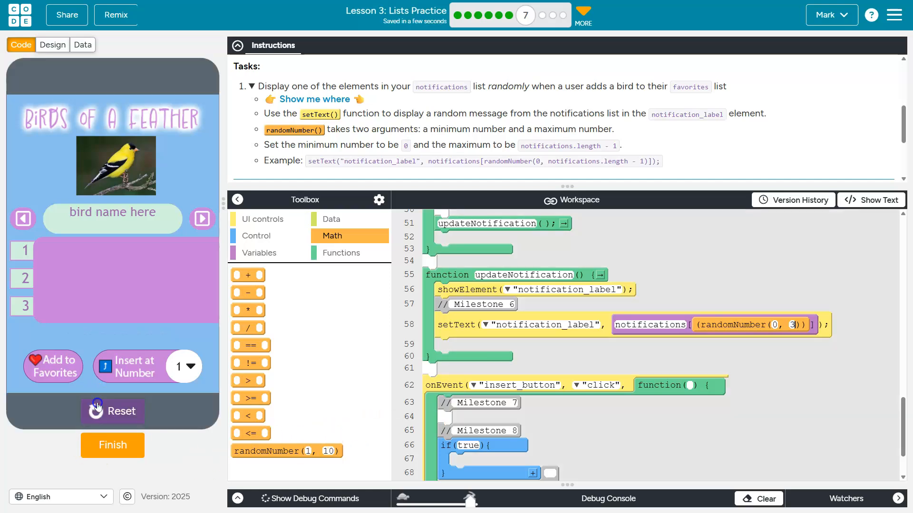
left_click(52, 367)
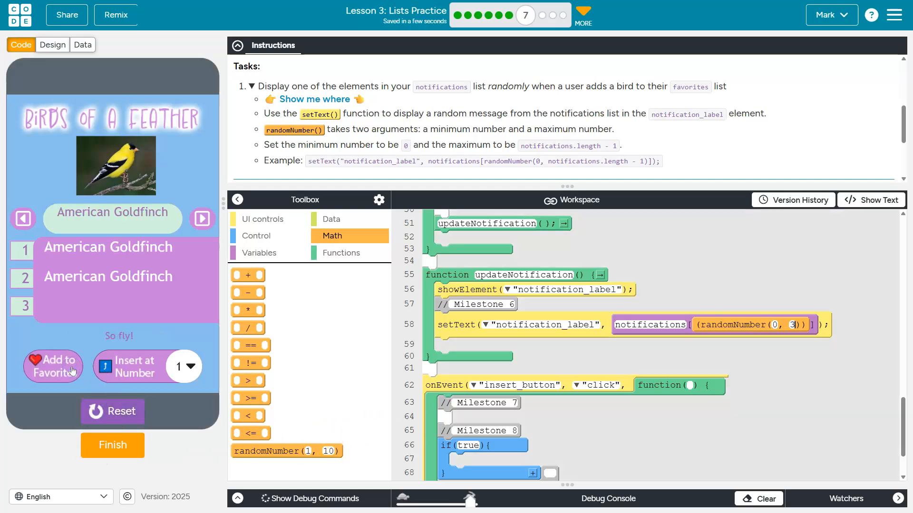
left_click(52, 366)
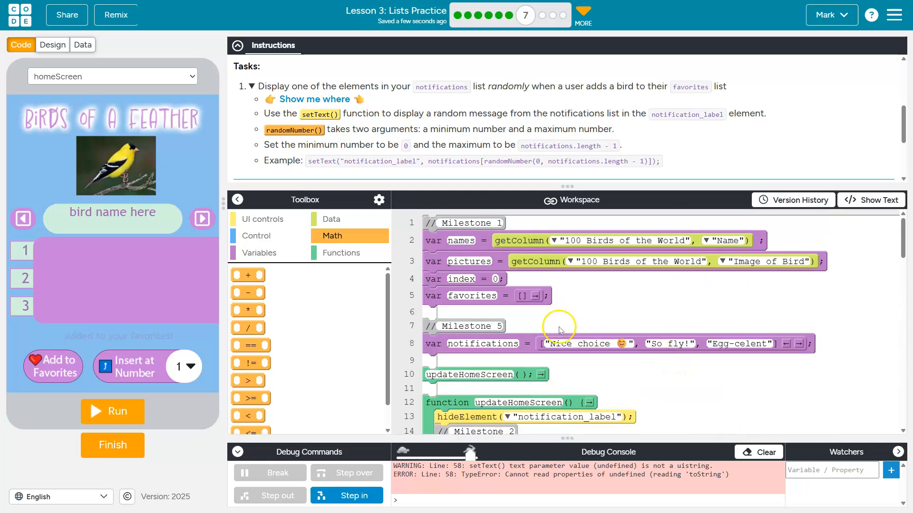
Step: Replace randomNumber's maximum 3 on line 58 with an empty subtraction block
scroll("down", 3)
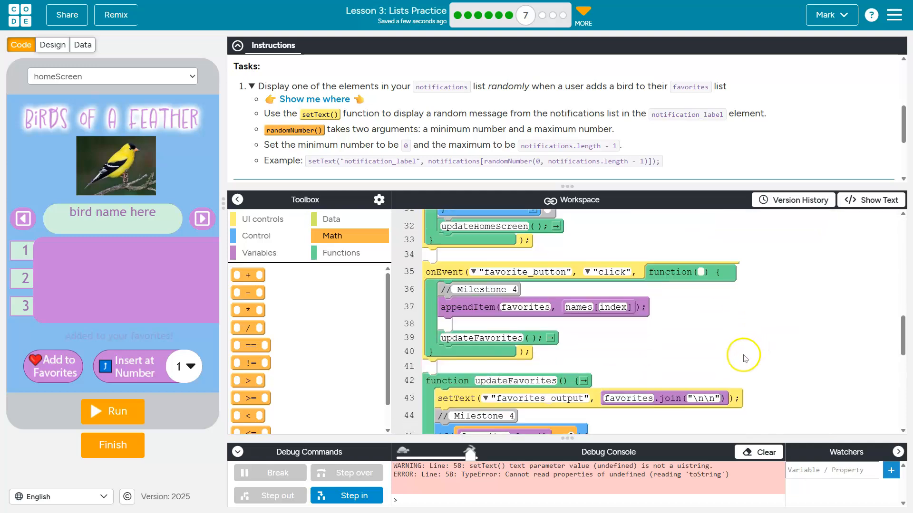
scroll("down", 3)
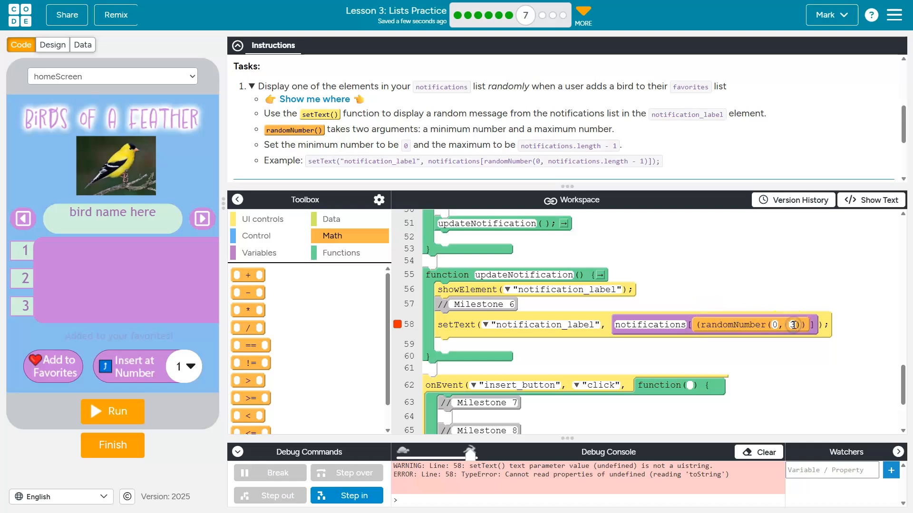
left_click(257, 253)
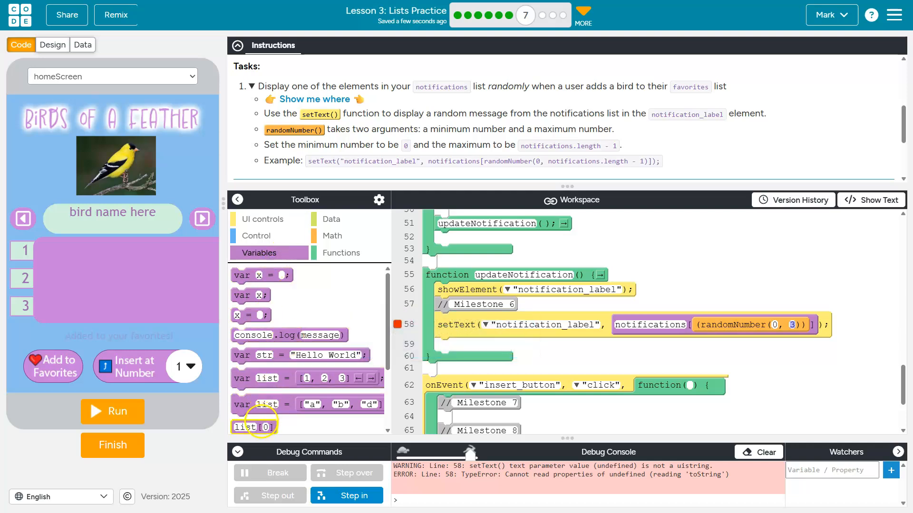
left_click(330, 236)
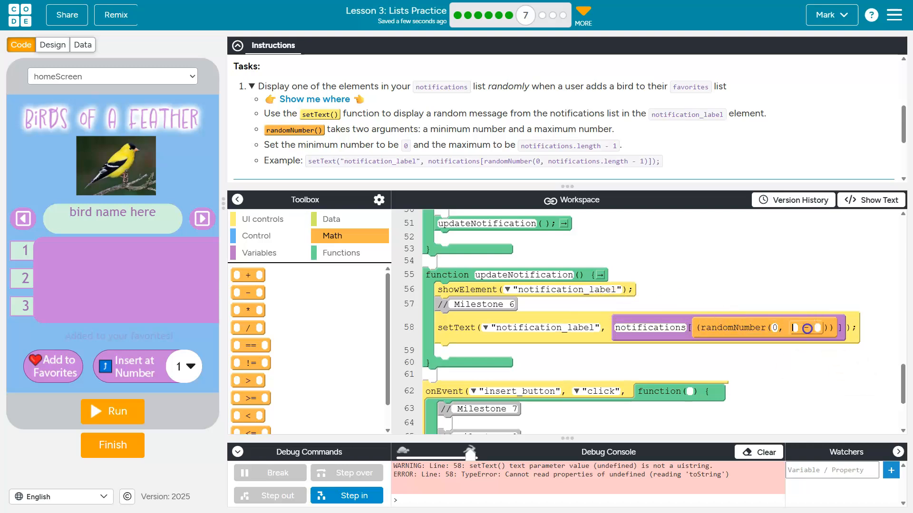
left_click(258, 252)
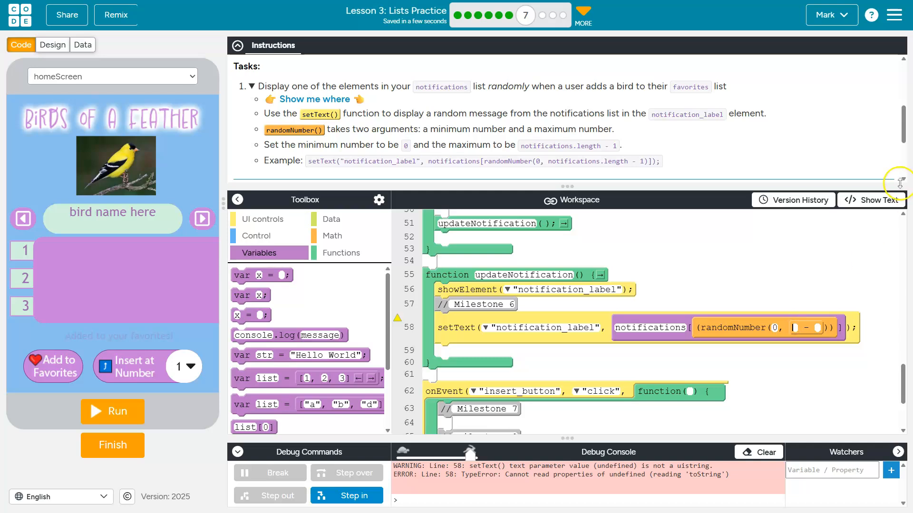
Step: In text mode, set the random index maximum to notifications.length - 1, then return to blocks
left_click(870, 199)
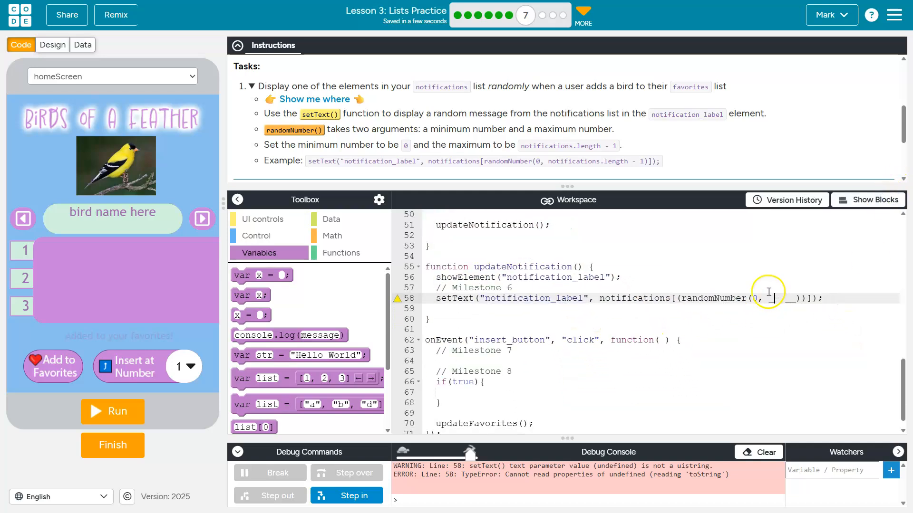
type("notifications.length - 1")
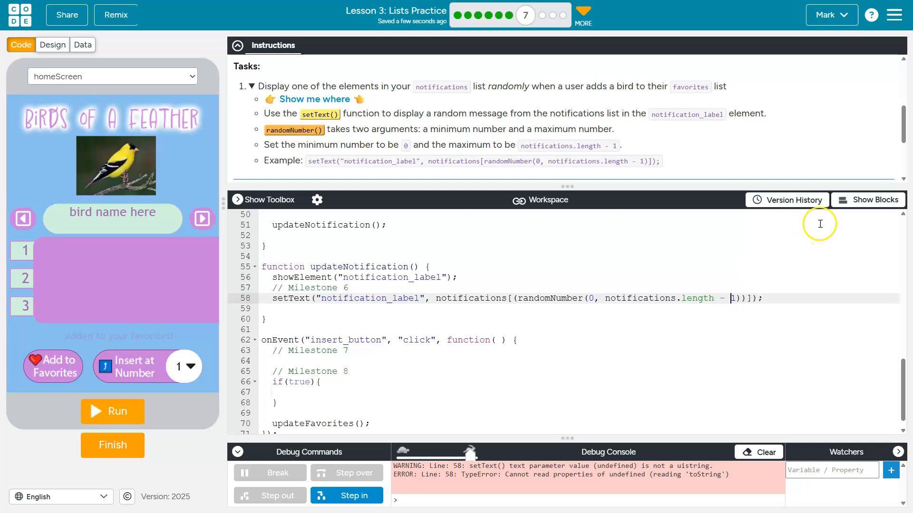
left_click(872, 200)
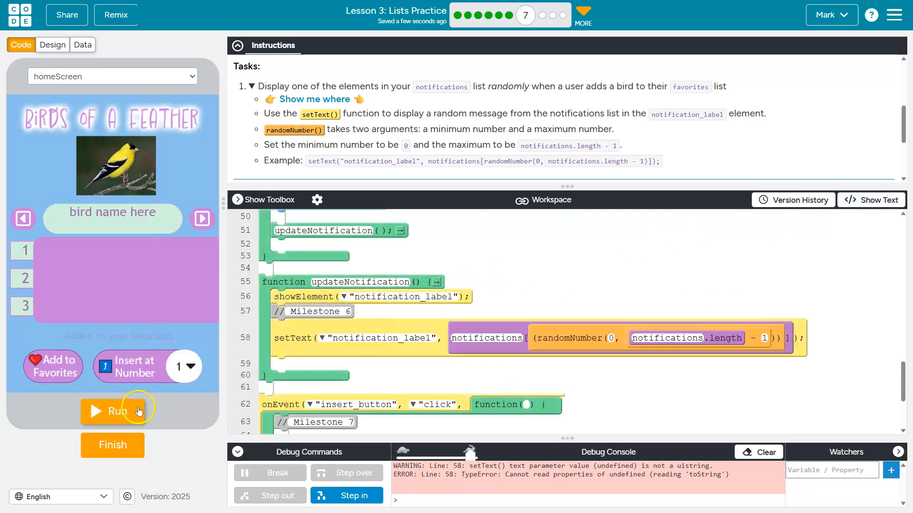
Step: Run the app and favorite birds to see random messages like 'Egg-celent' and 'So fly!'
left_click(112, 410)
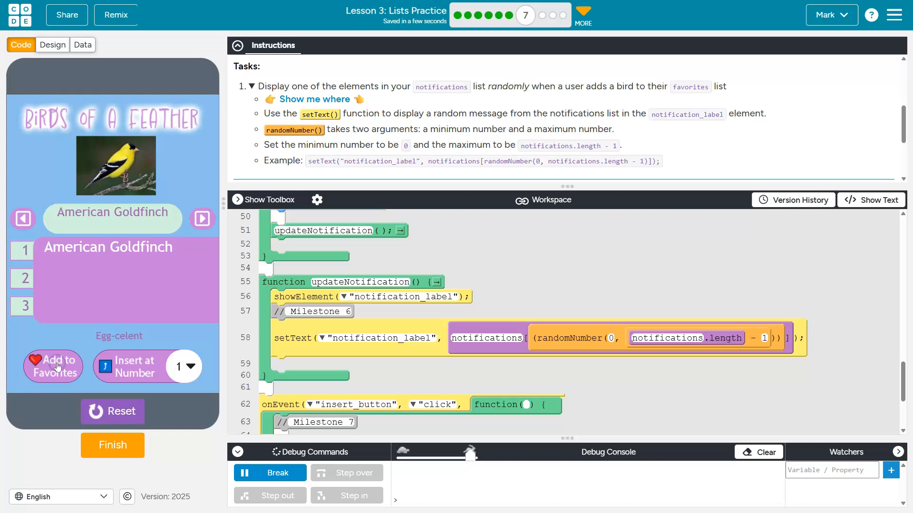
left_click(54, 366)
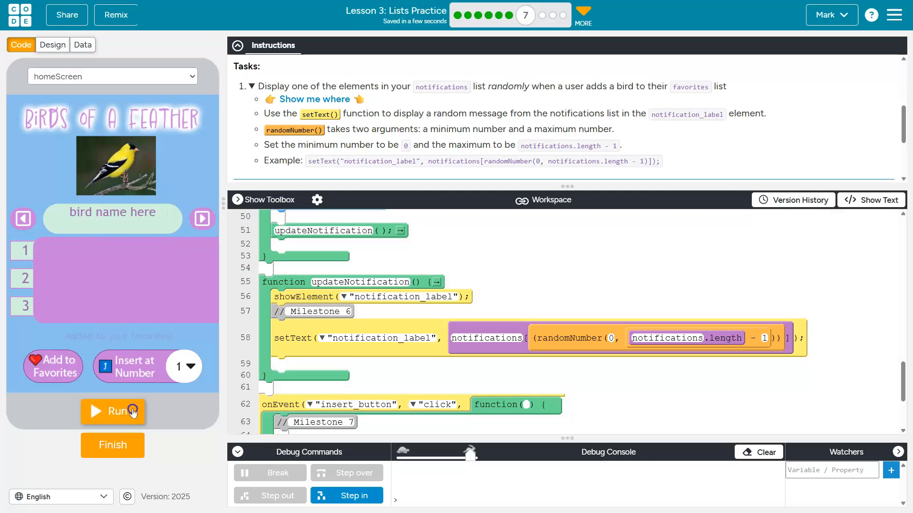
left_click(113, 411)
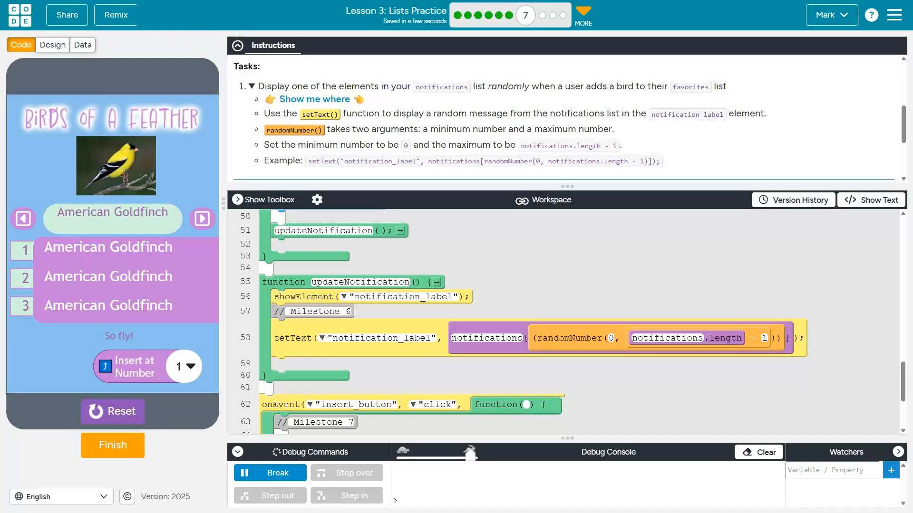